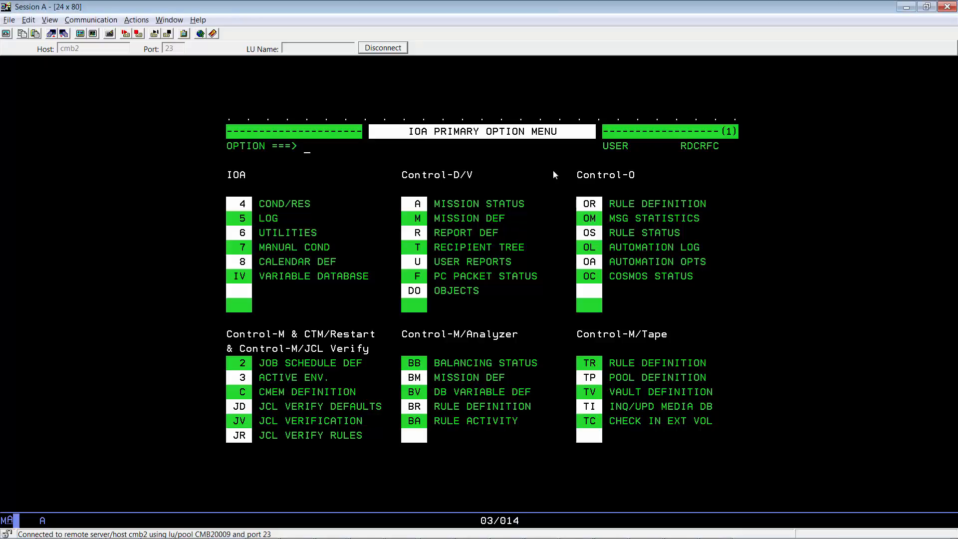
- Insert level-25 recipient INVUSER into the CTDTREE recipient tree and exit with SAVE Y
type("t")
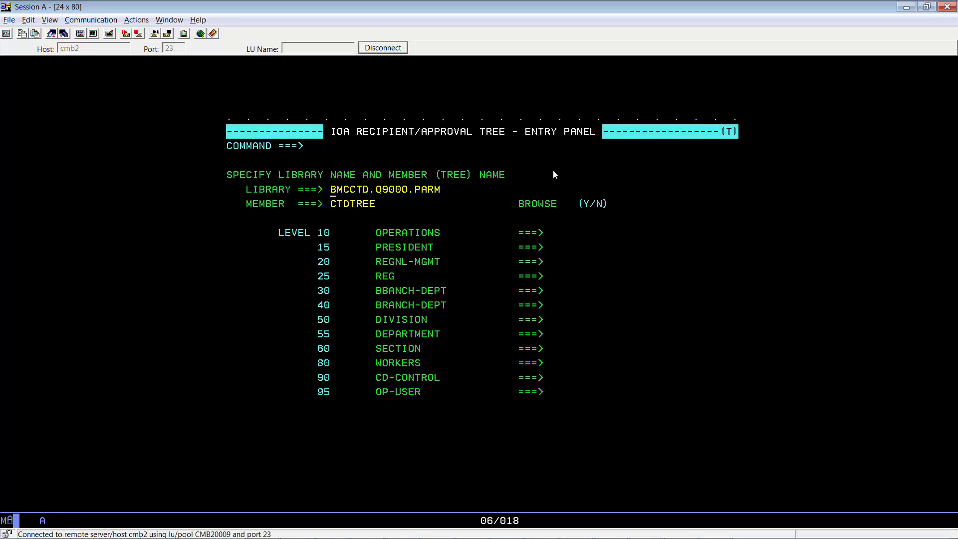
key("Enter")
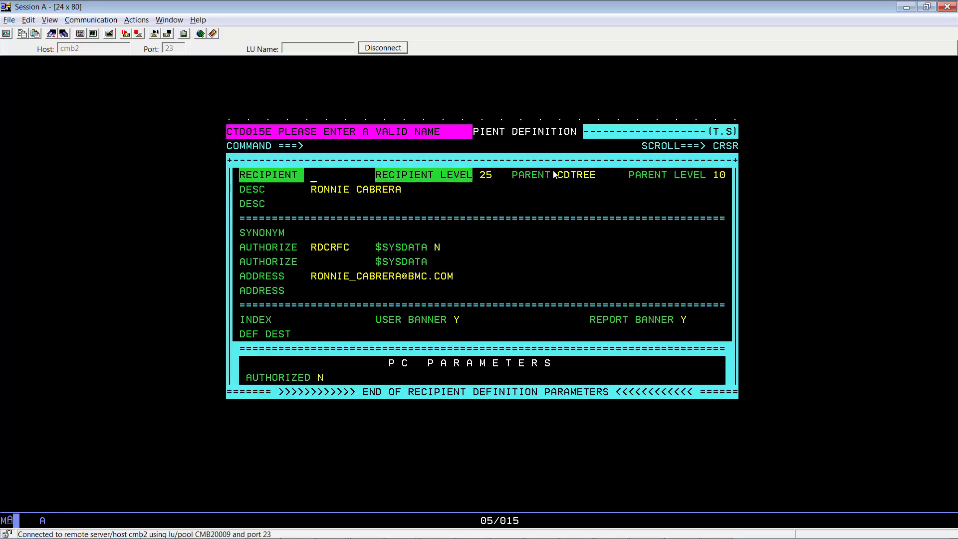
type("invus")
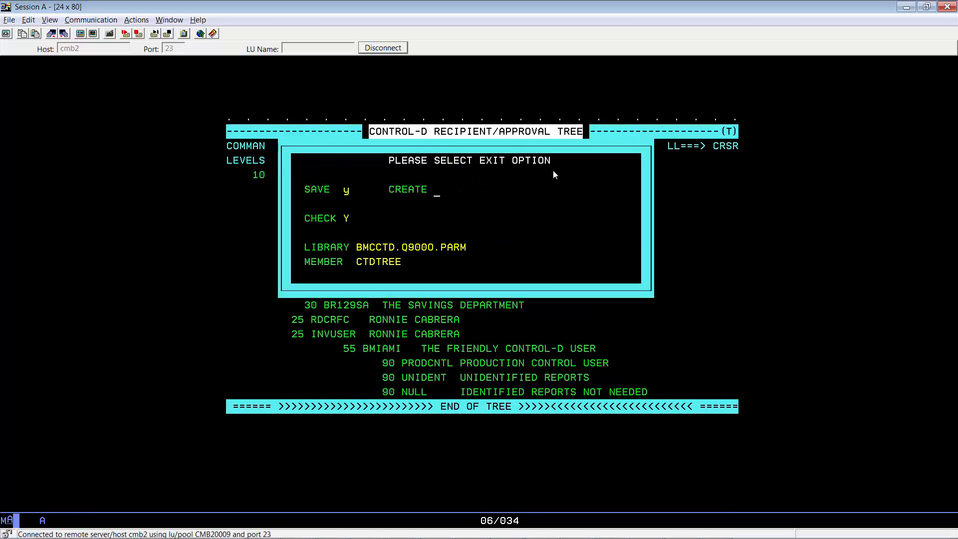
key("Enter")
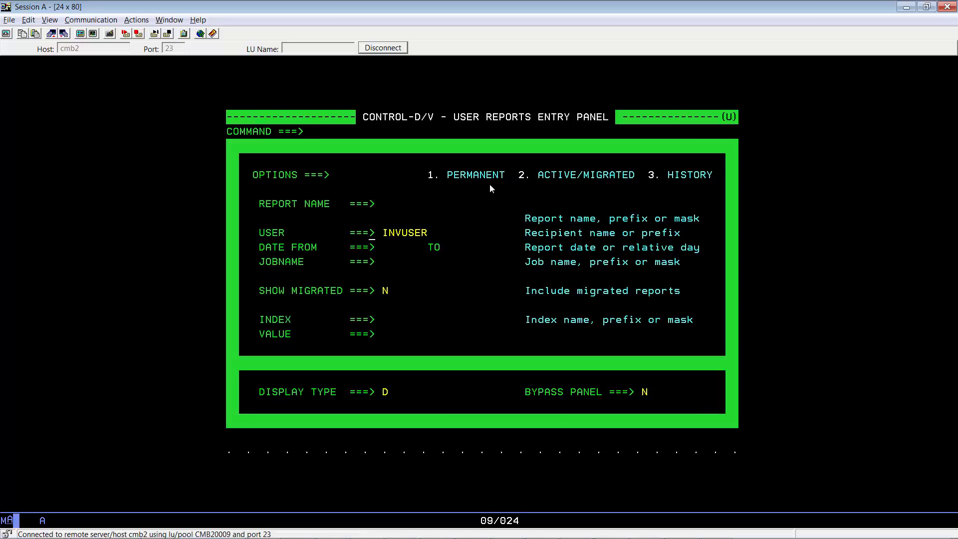
- Request INVUSER's user reports, which Control-D rejects with CTD313E not authorized
key("Enter")
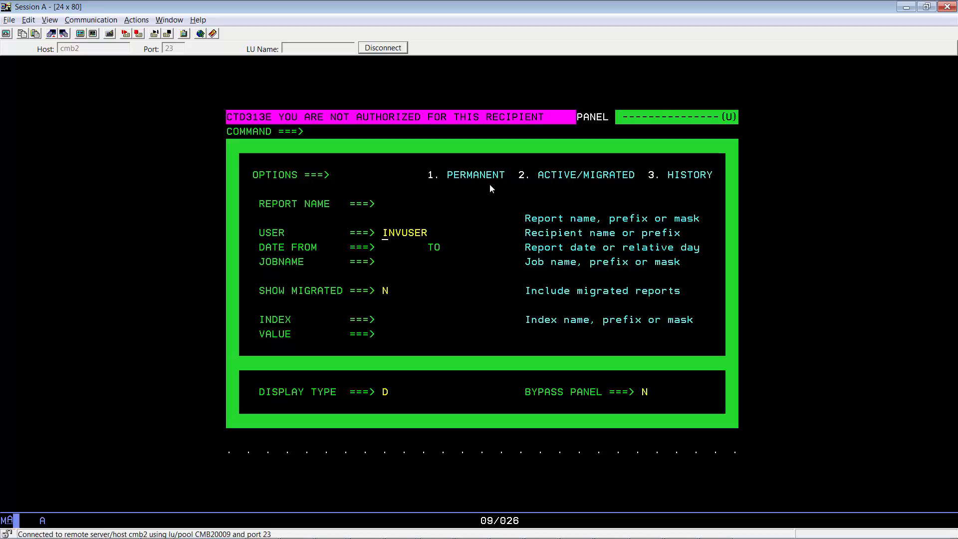
mouse_move(615, 211)
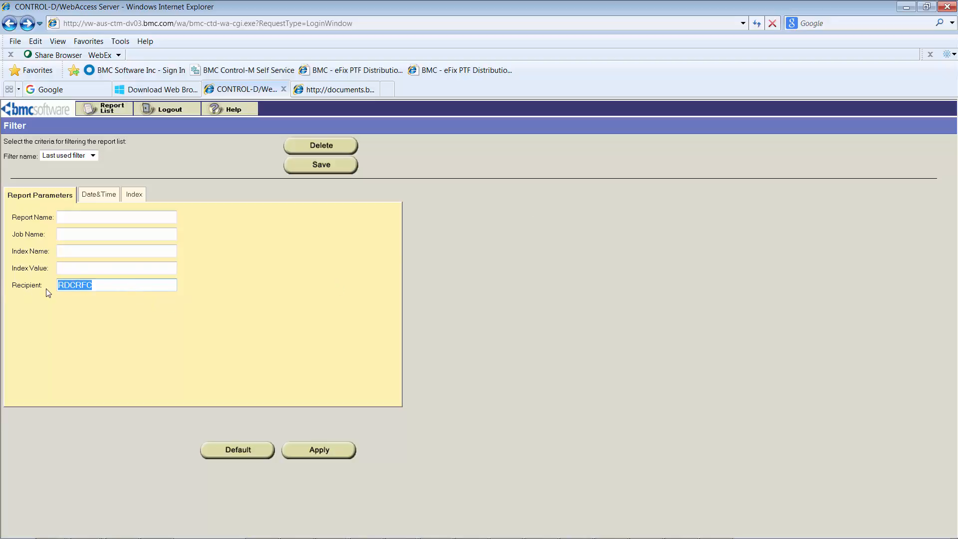
- Replace RDCRFC with invuser in the Recipient filter and apply it
key("Delete")
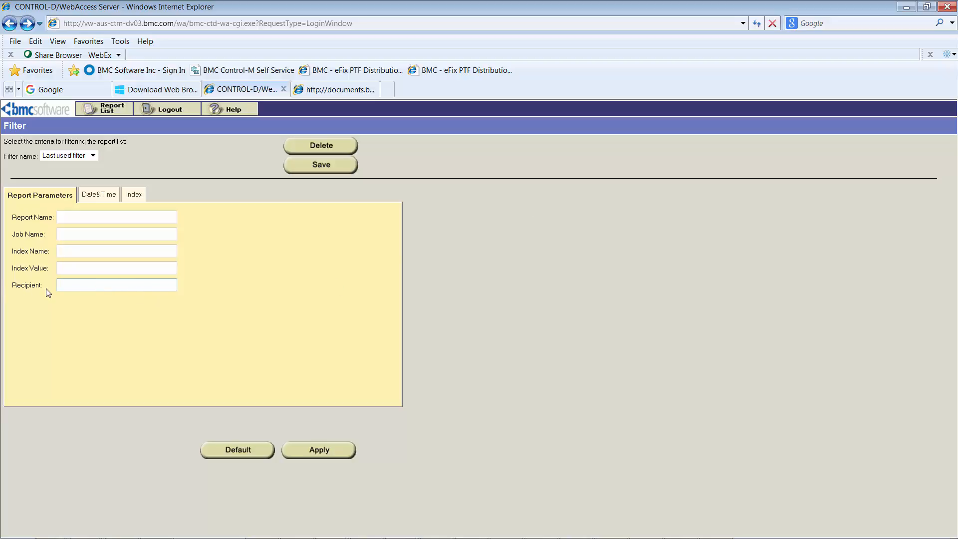
type("invuser")
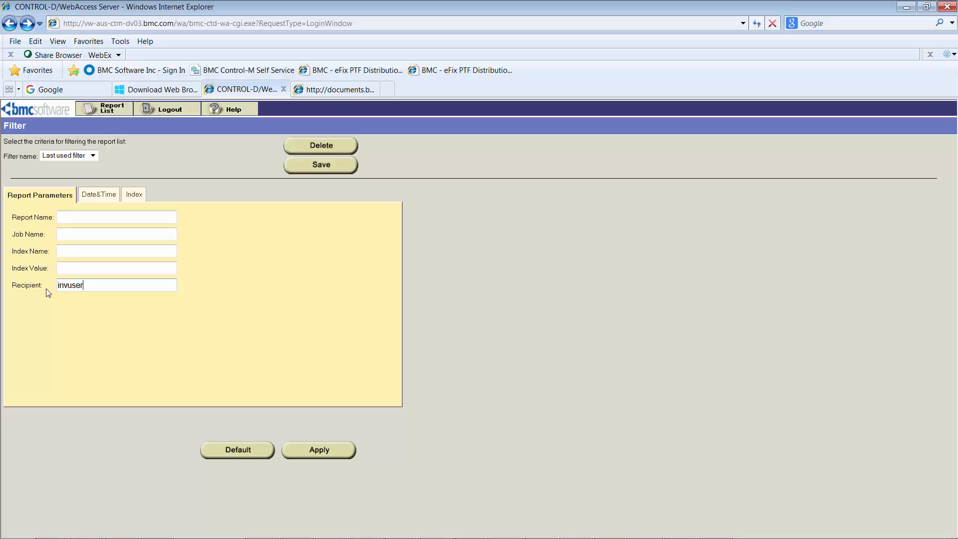
left_click(319, 449)
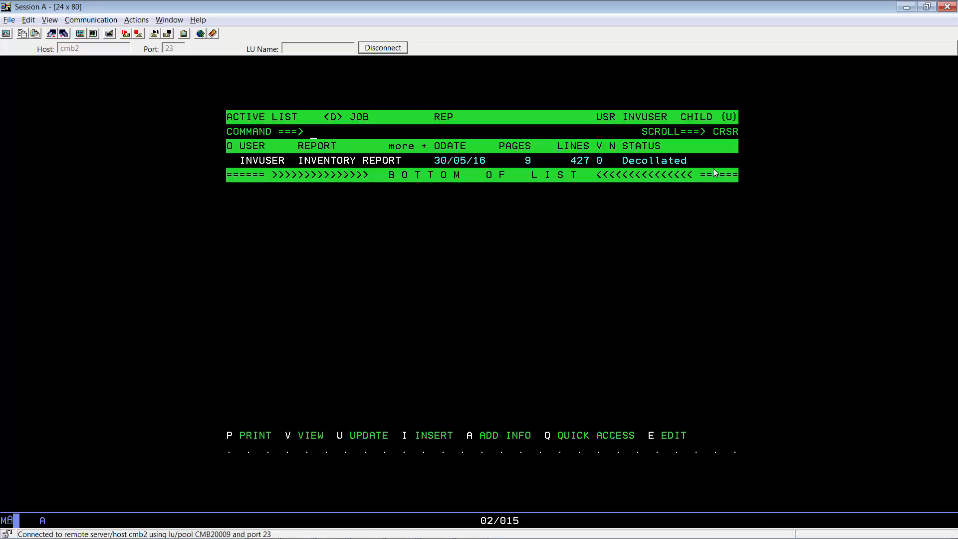
mouse_move(561, 152)
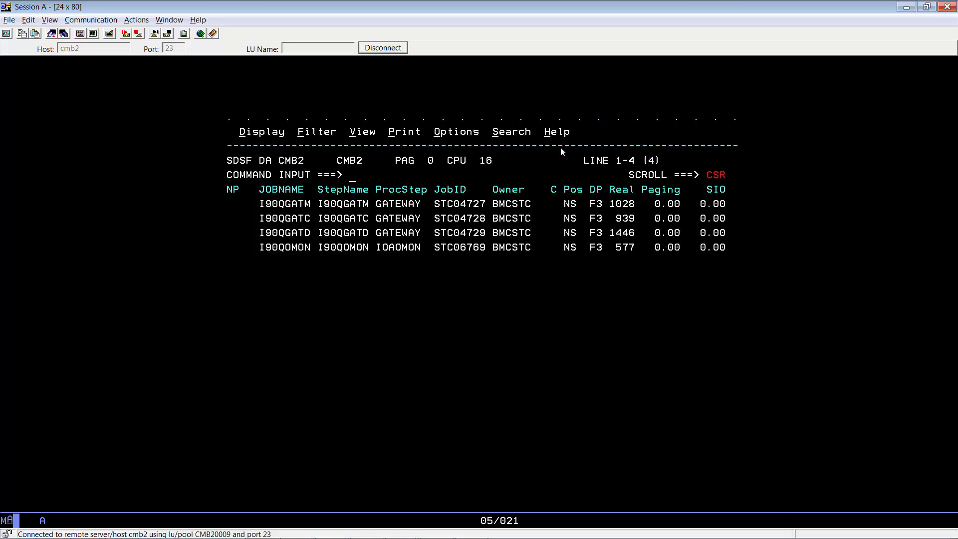
- Enter the modify command /f ioagate,modasid,loadtree on the SDSF DA command line
type("/f ioagate,")
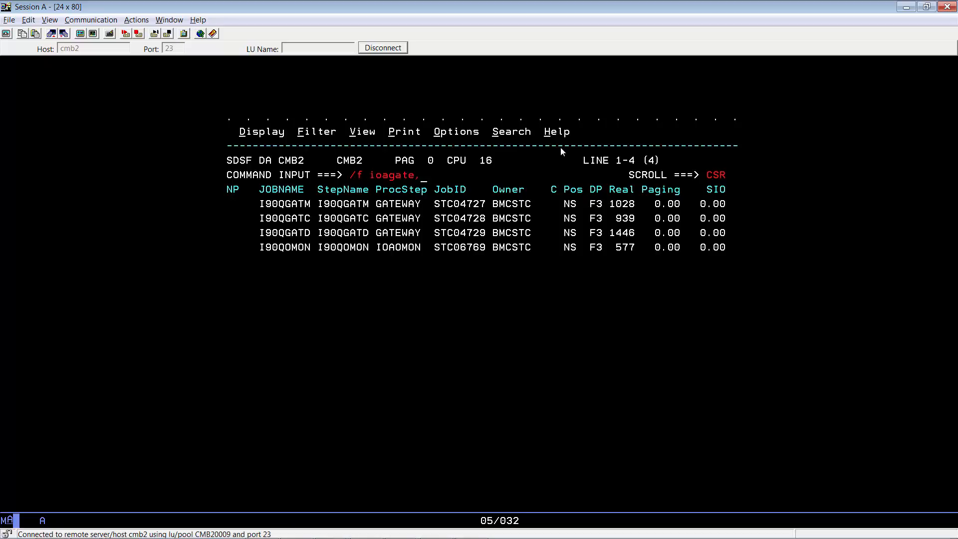
type("modas")
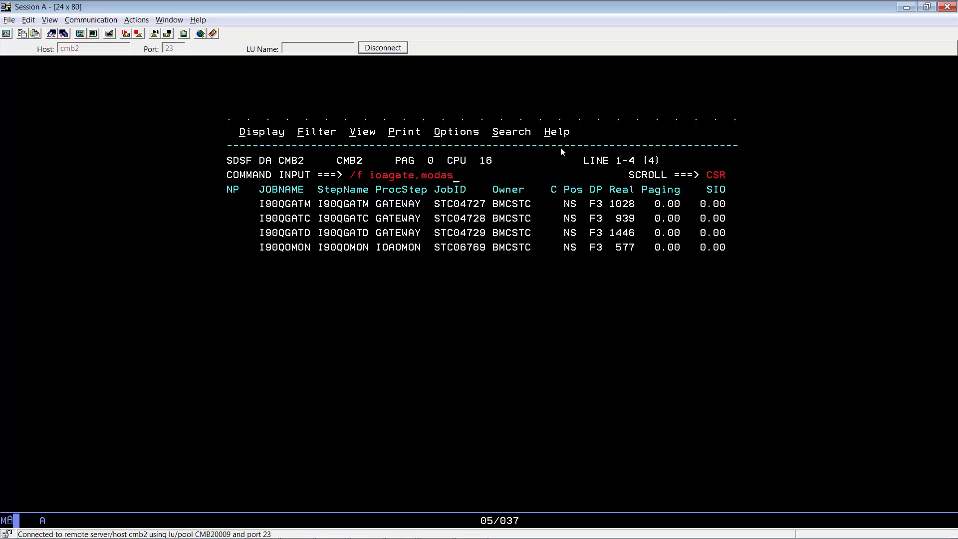
type("id,loa")
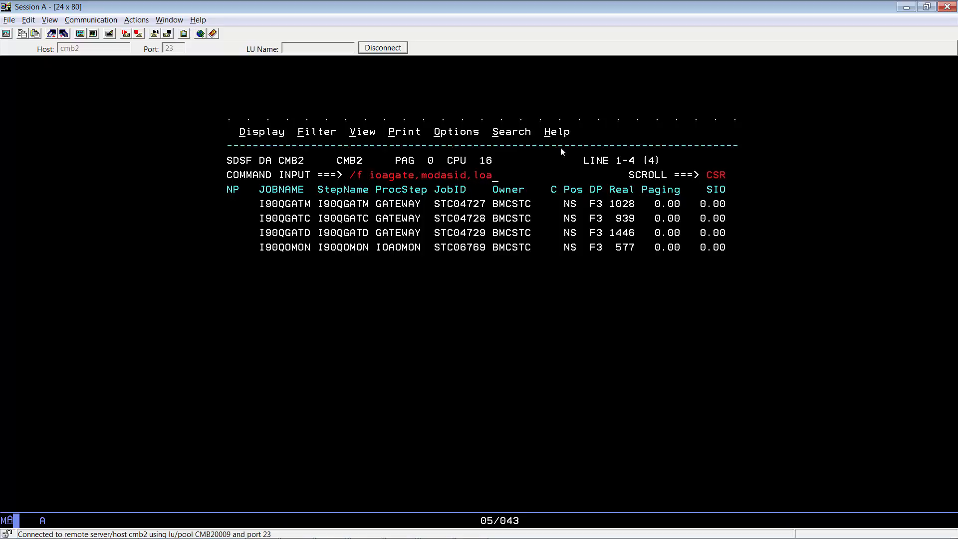
type("dtree")
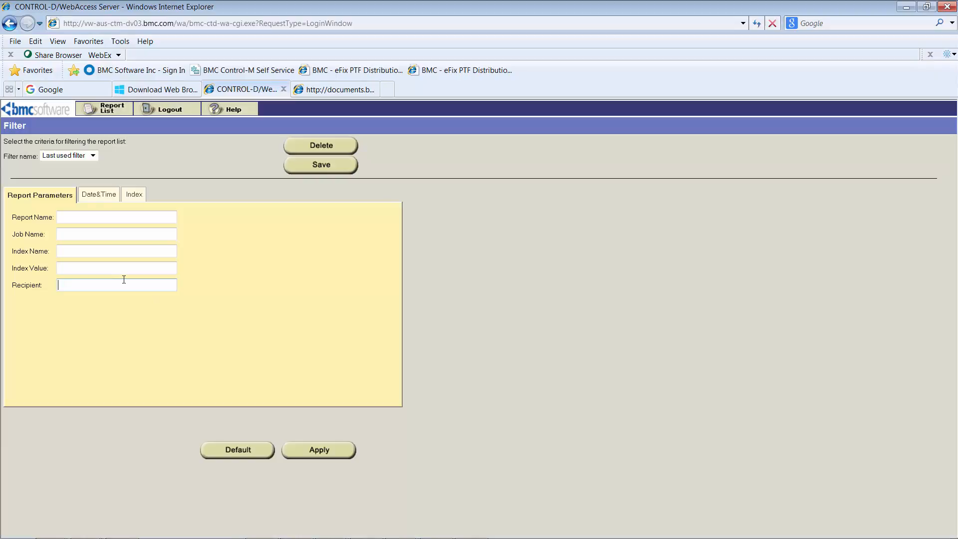
- Filter the report list by recipient INVUSER to show the INVENTORY REPORT
type("INVUSER")
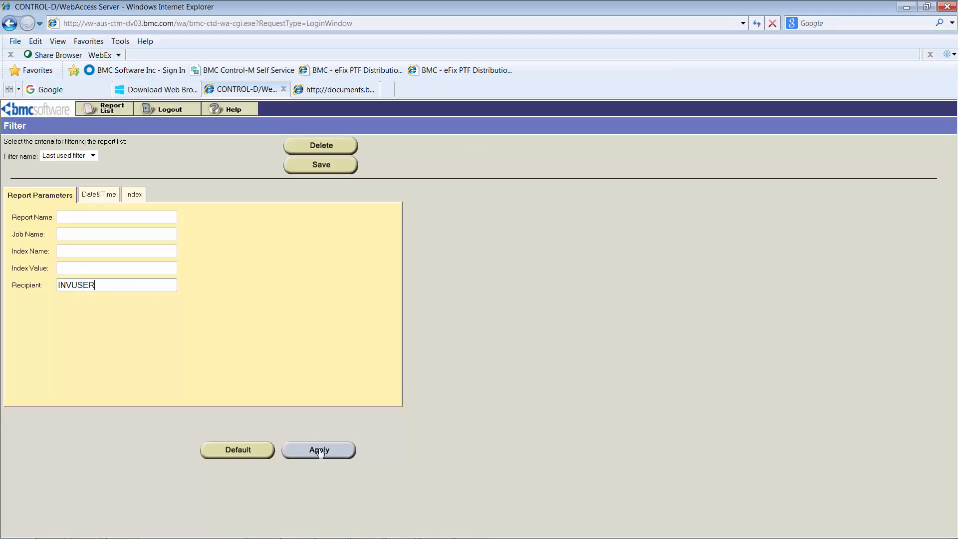
left_click(318, 450)
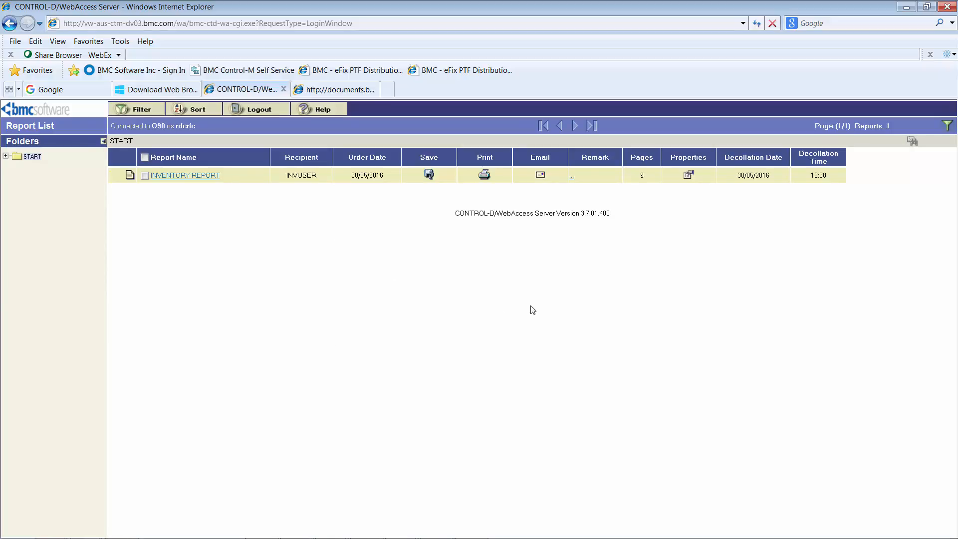
mouse_move(462, 360)
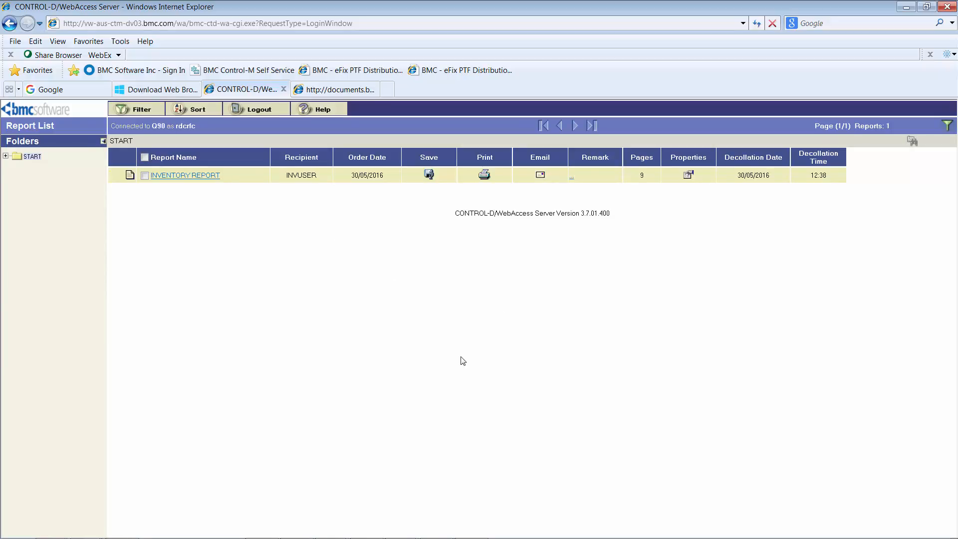
mouse_move(710, 326)
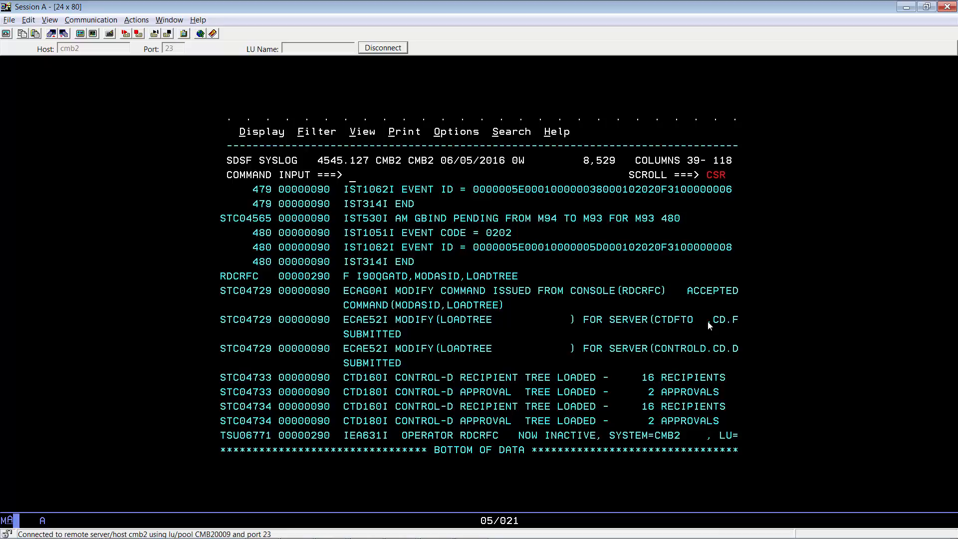
- Open SDSF DA and issue the /F I90QOMON,LOADTREE modify command
type("da")
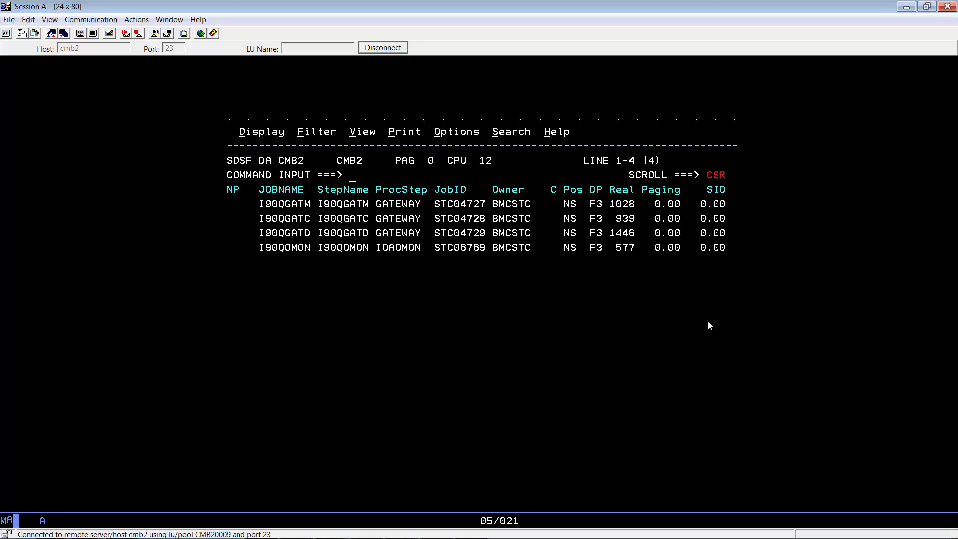
type("/f")
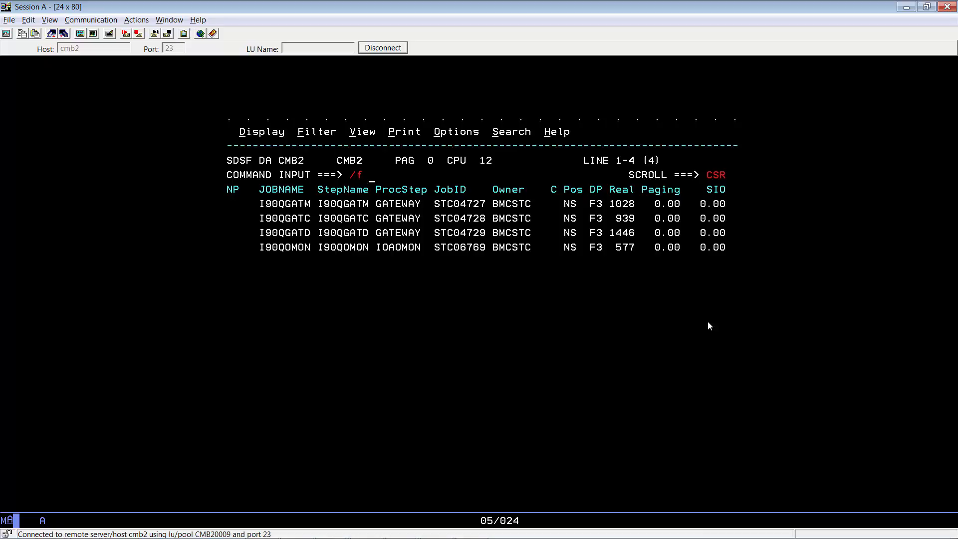
type("i90q")
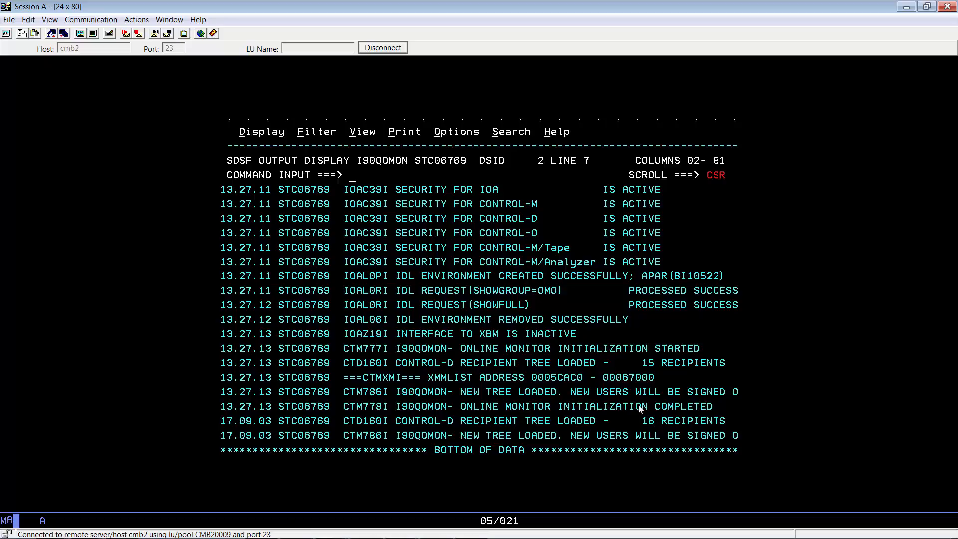
mouse_move(395, 195)
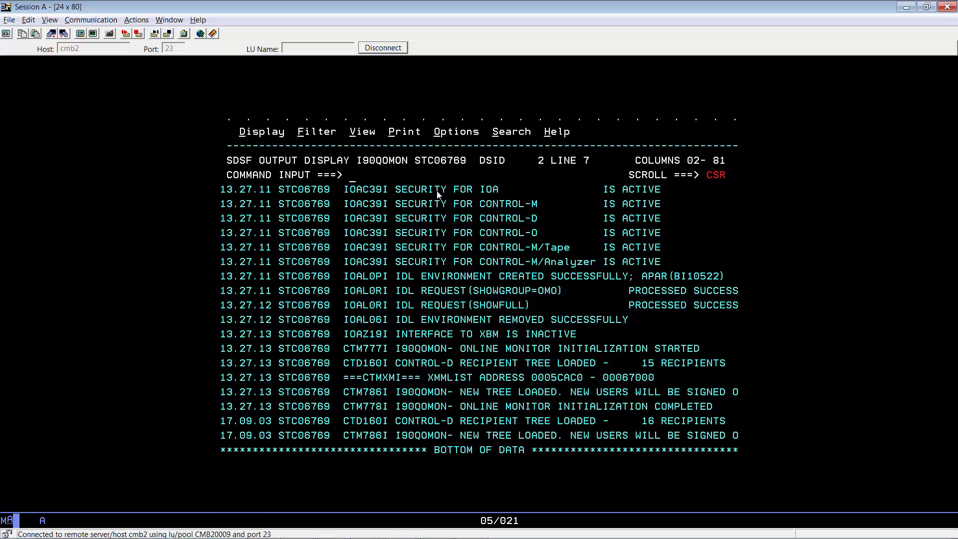
- Open SDSF DA and limit the active jobs to prefix D90QMO*
type("=s")
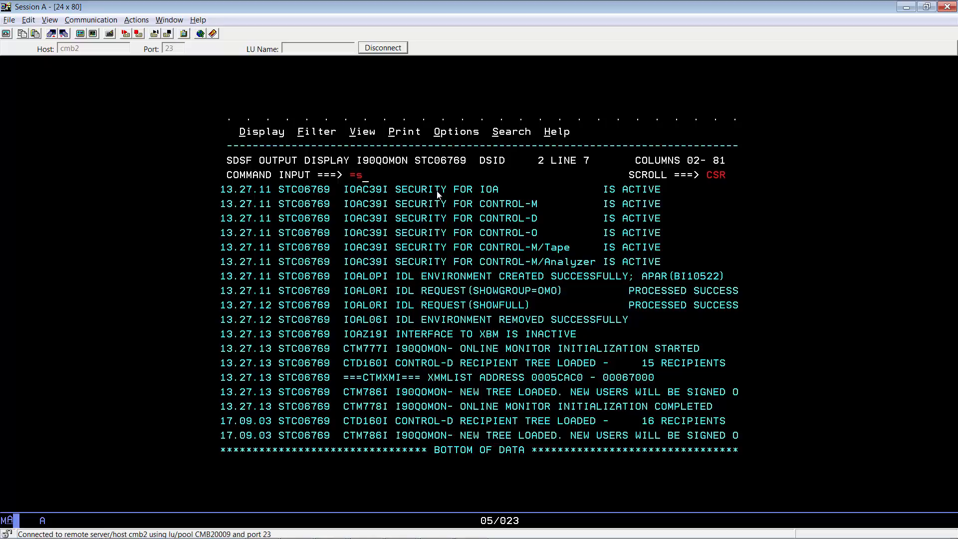
type(";da")
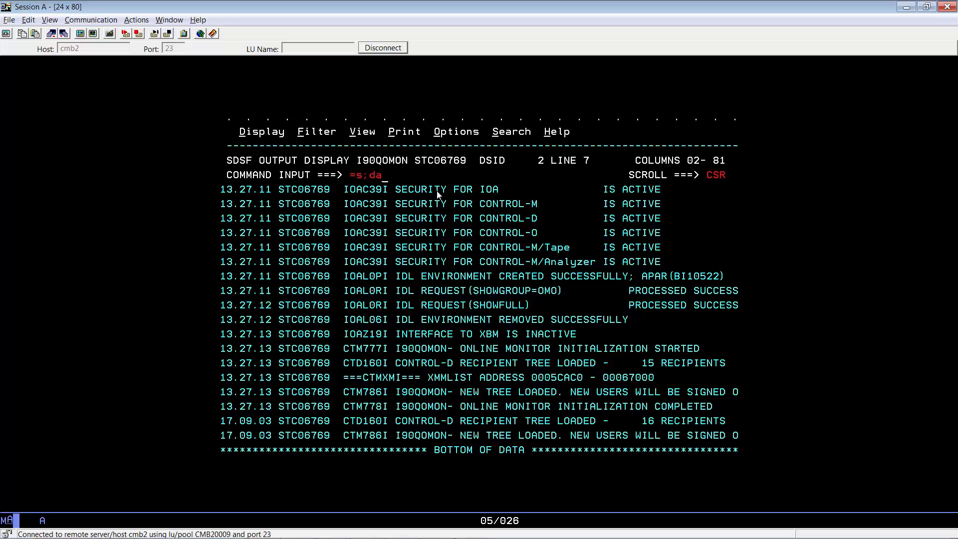
key("Enter")
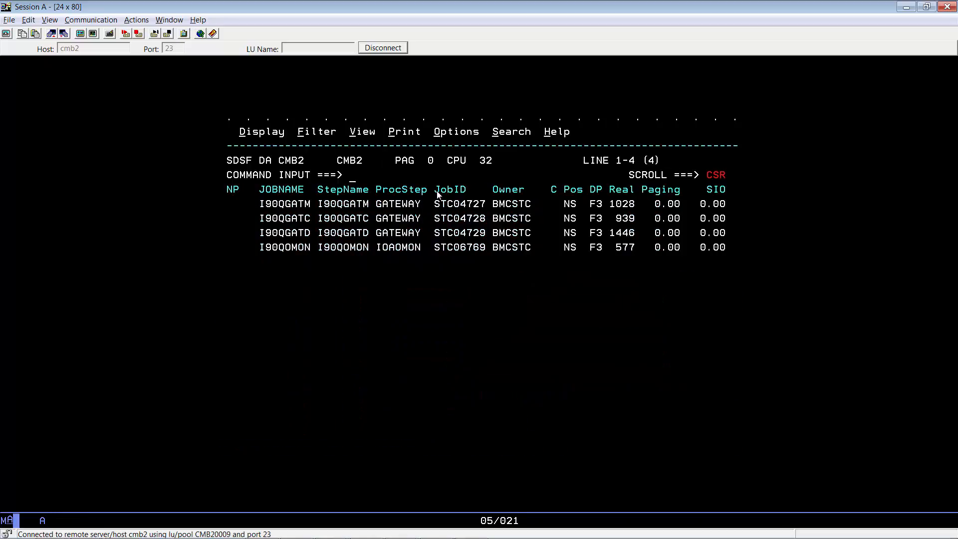
type("pre d")
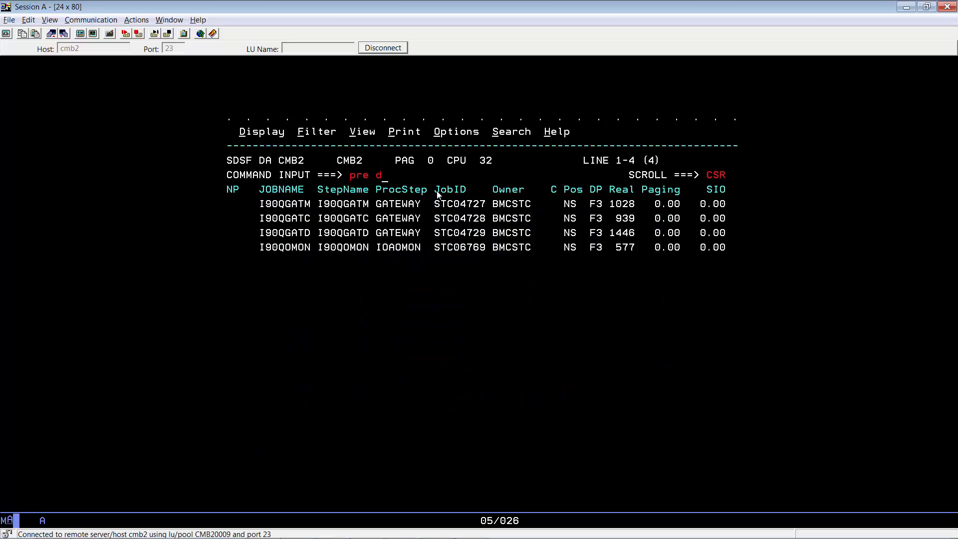
type("90q*")
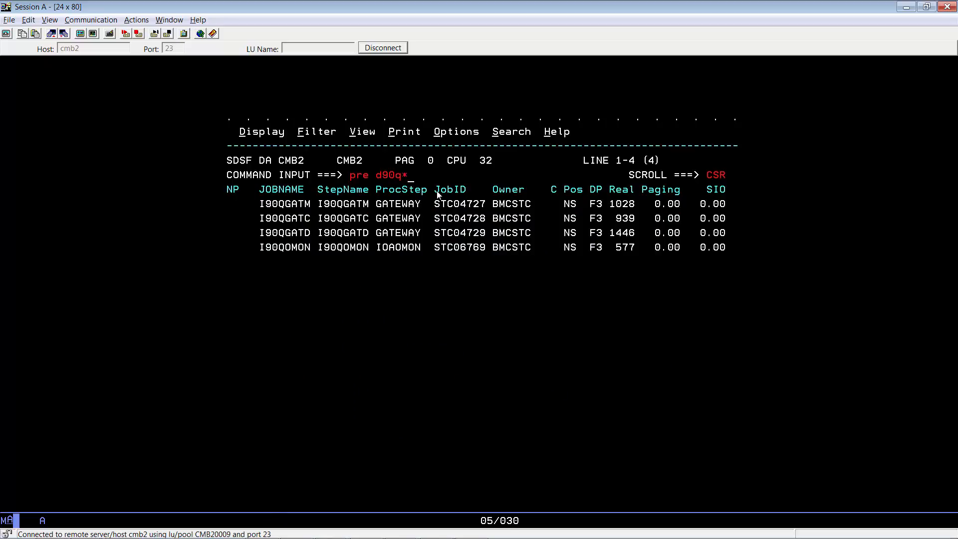
type("mo")
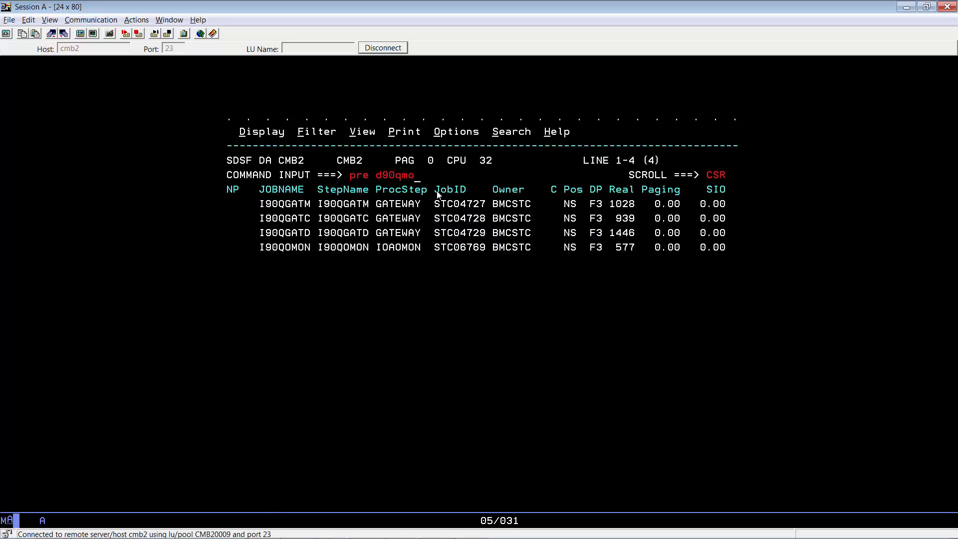
key("Enter")
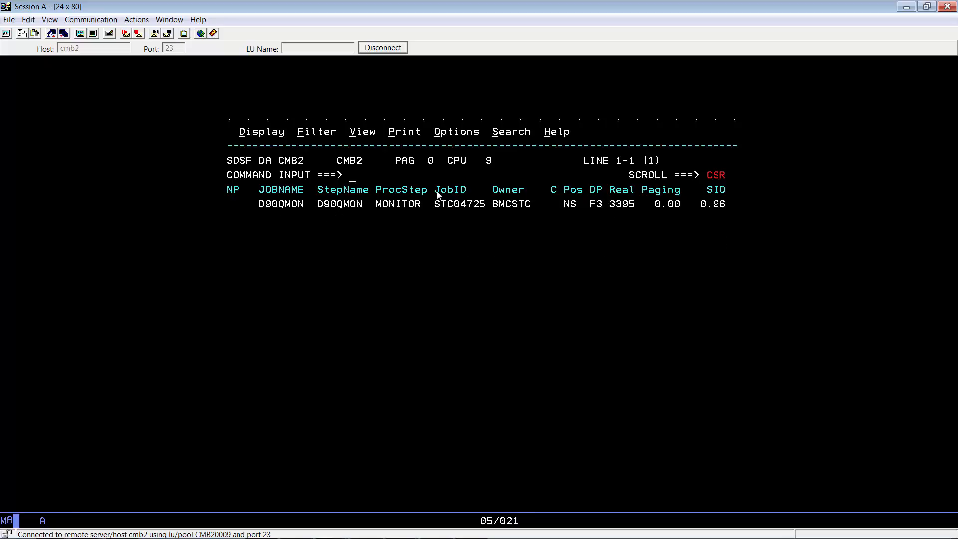
- Send /F D90QMON,LOADTREE to the decollation monitor
type("/f d")
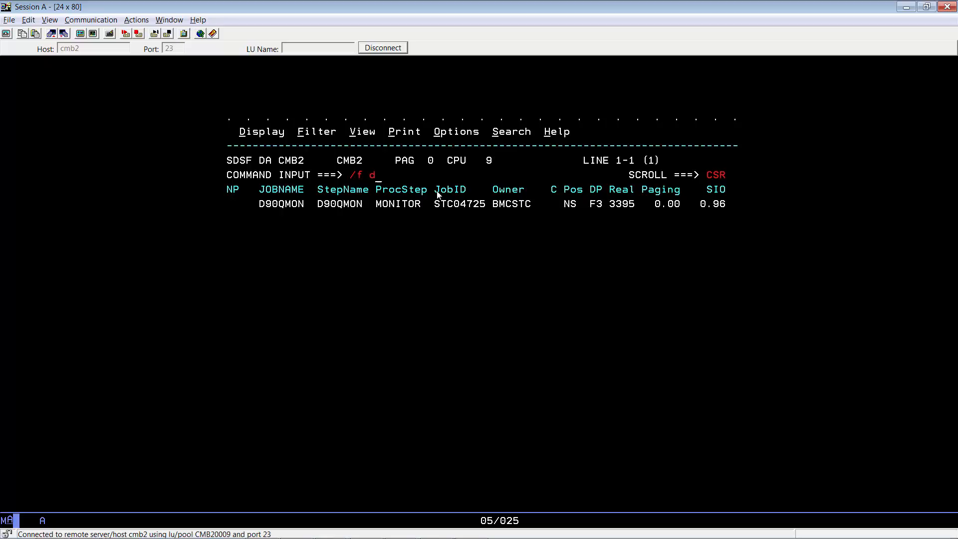
type("90qmon")
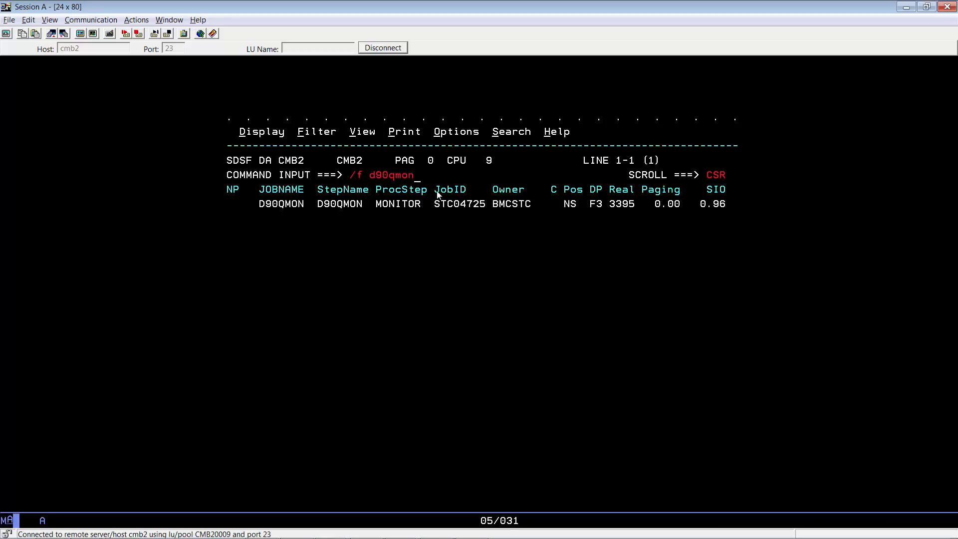
type(",loadt")
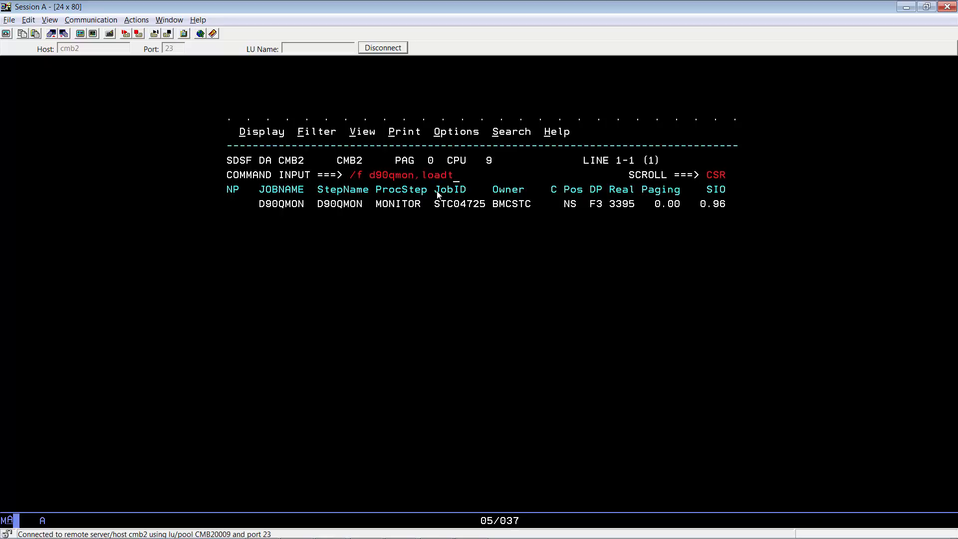
type("ree")
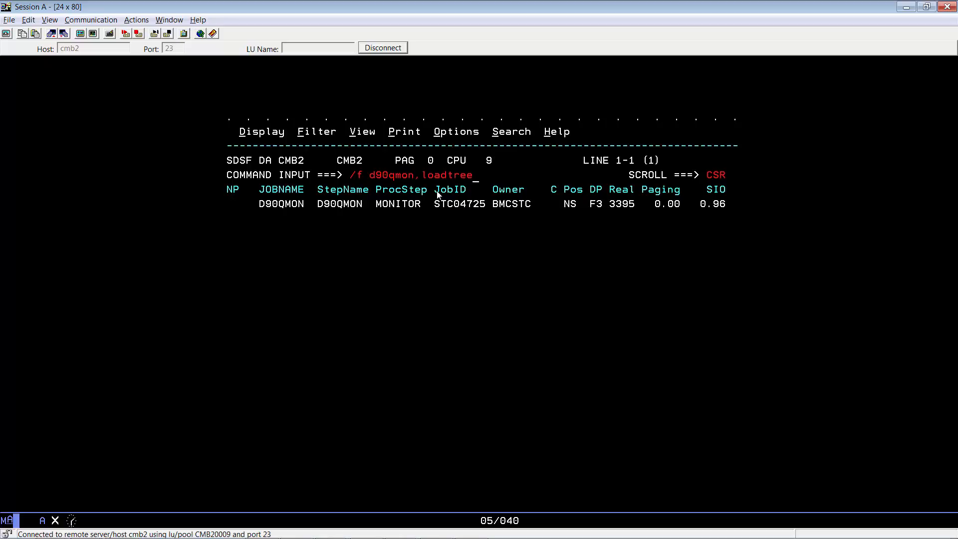
key("Enter")
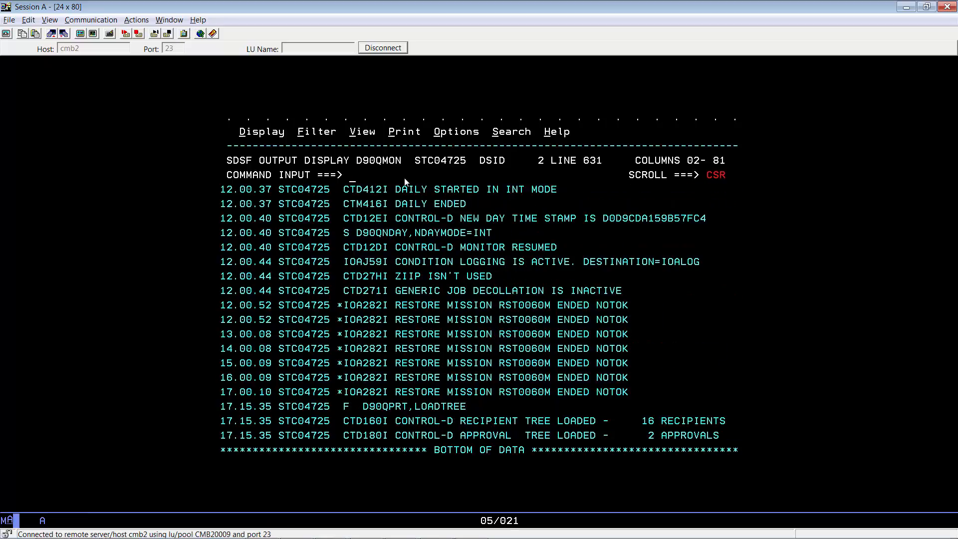
mouse_move(221, 427)
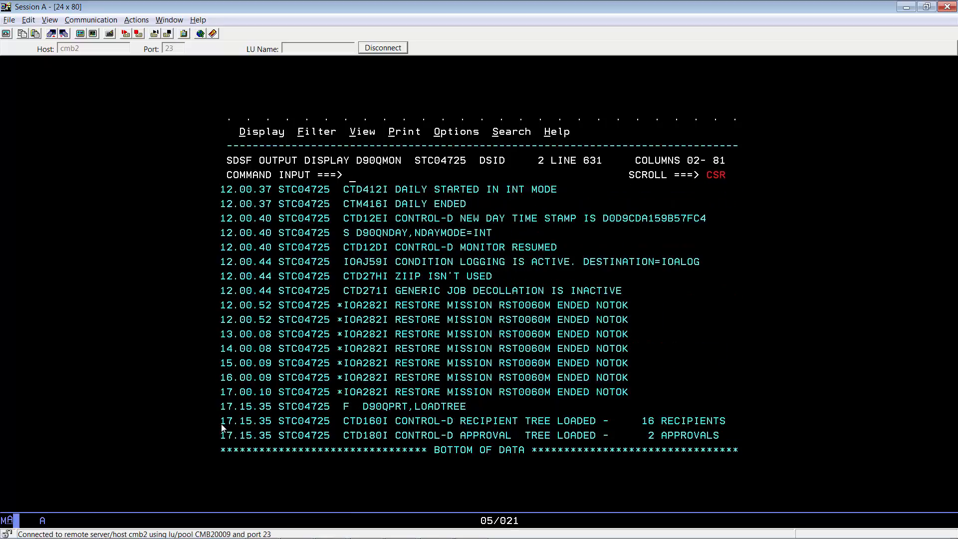
left_click_drag(221, 420, 739, 440)
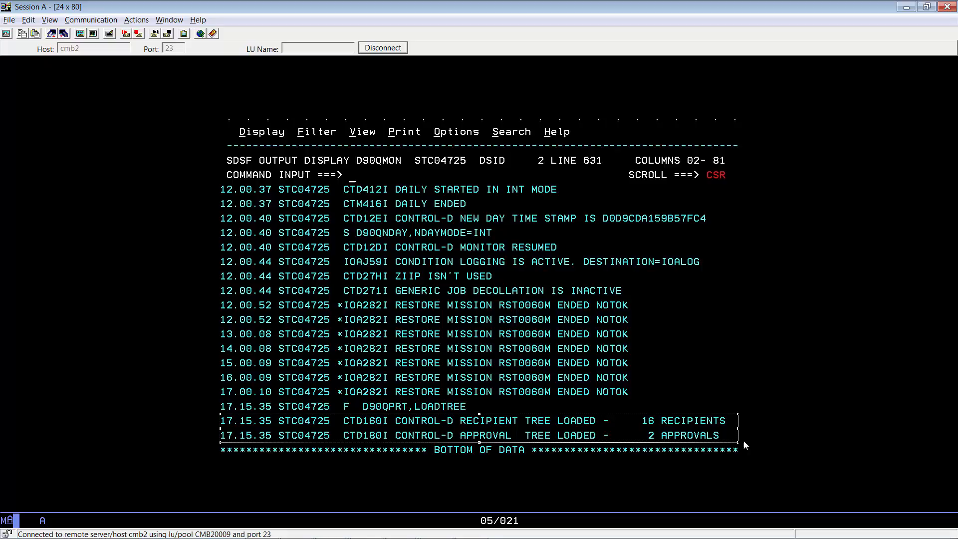
mouse_move(571, 229)
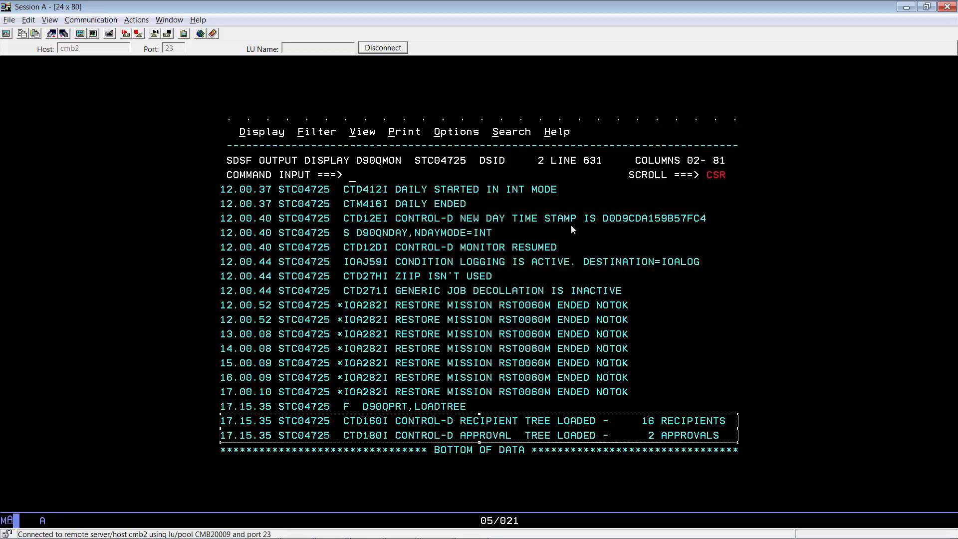